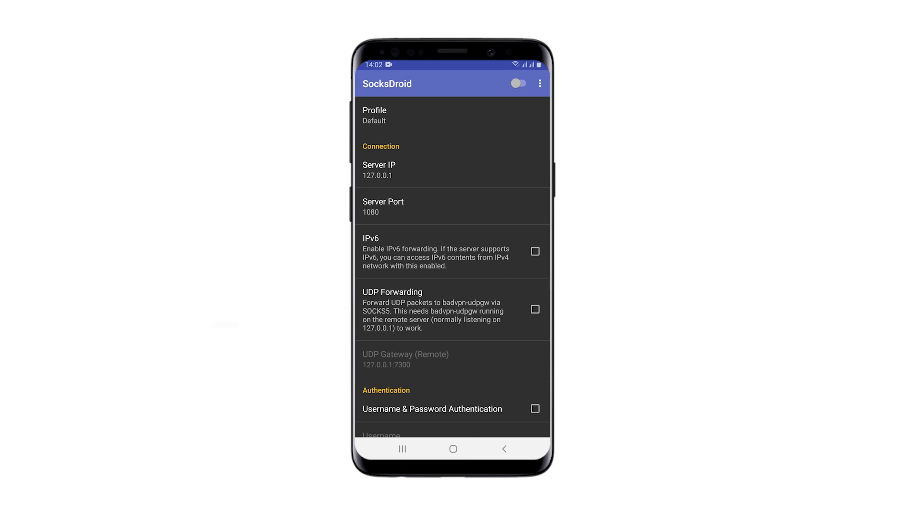
Step: Set the server IP to 185.69.154.252 and the server port to 16113
left_click(379, 169)
type("185.69")
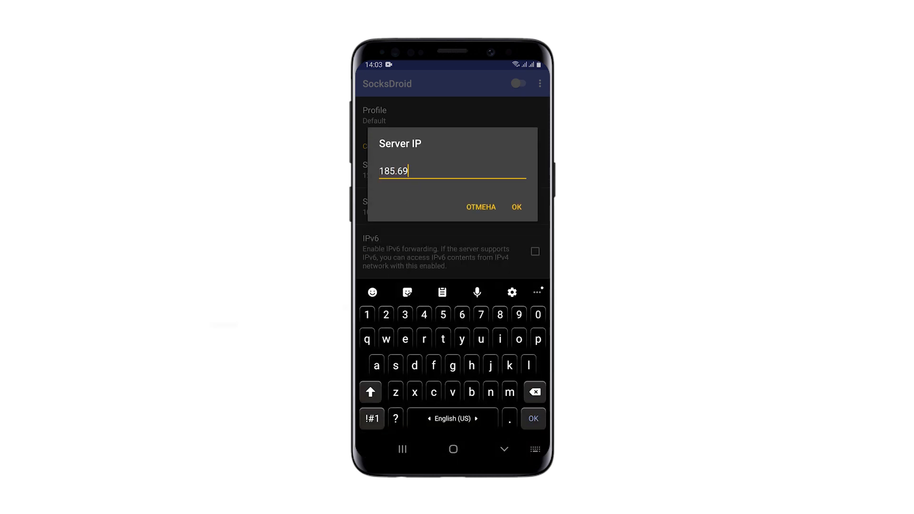
left_click(515, 207)
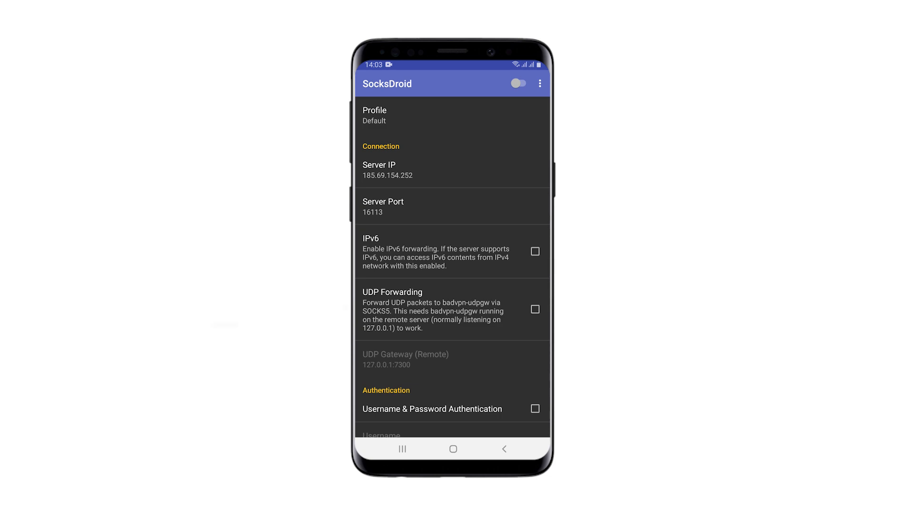
scroll("down", 3)
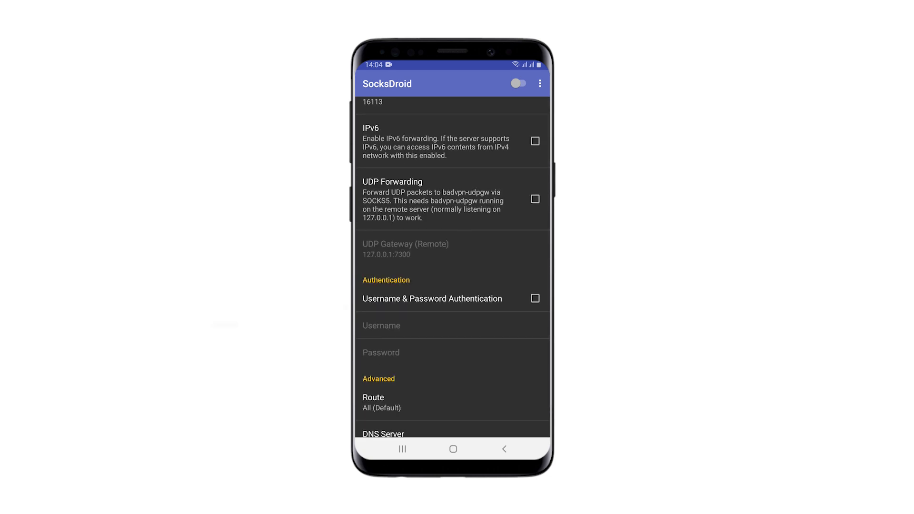
Step: Enable Username & Password Authentication and enter the proxy username and password
left_click(535, 298)
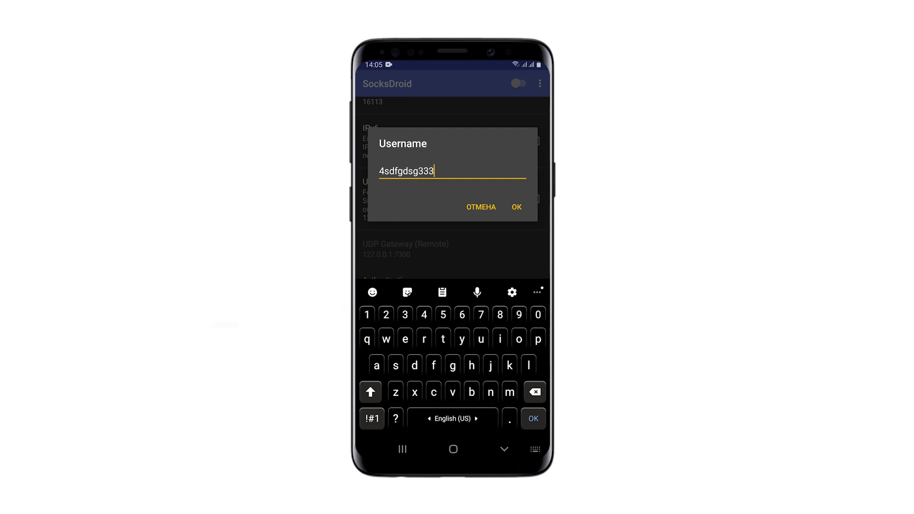
left_click(516, 206)
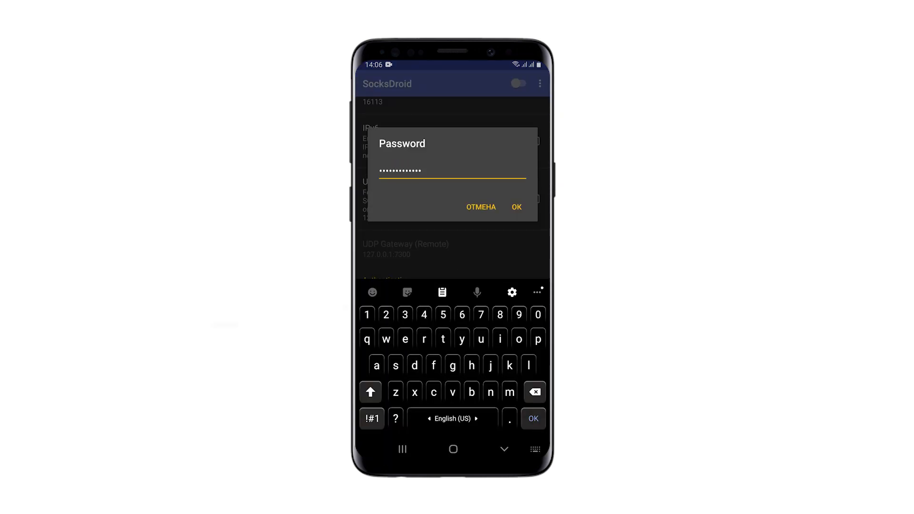
left_click(515, 207)
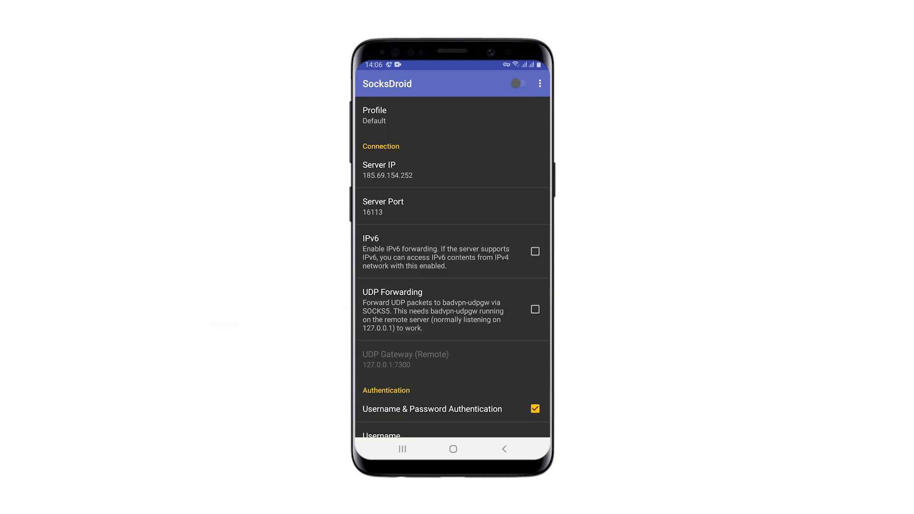
Step: Switch the SocksDroid proxy connection on from the title-bar toggle
left_click(519, 84)
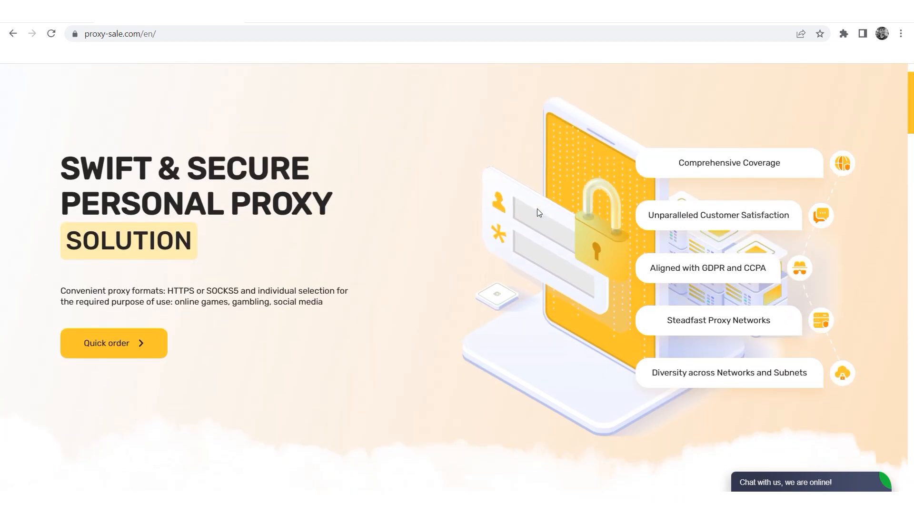
Step: Scroll the proxy-sale.com page past the $1.93 personal proxy order form to the client Feedback section
scroll("down", 3)
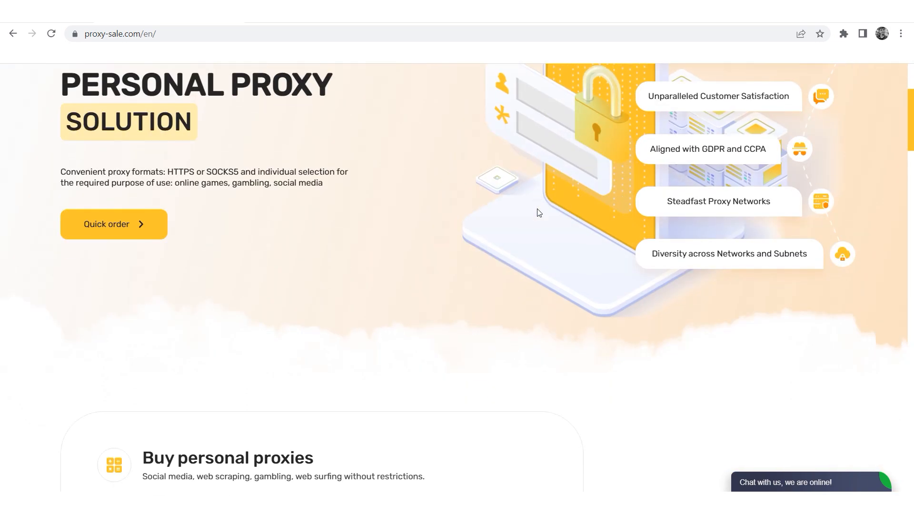
scroll("down", 3)
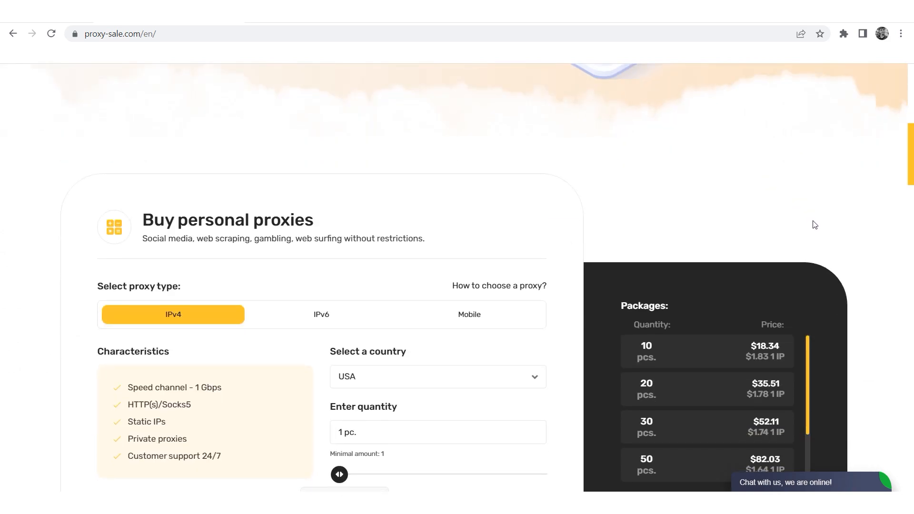
scroll("down", 3)
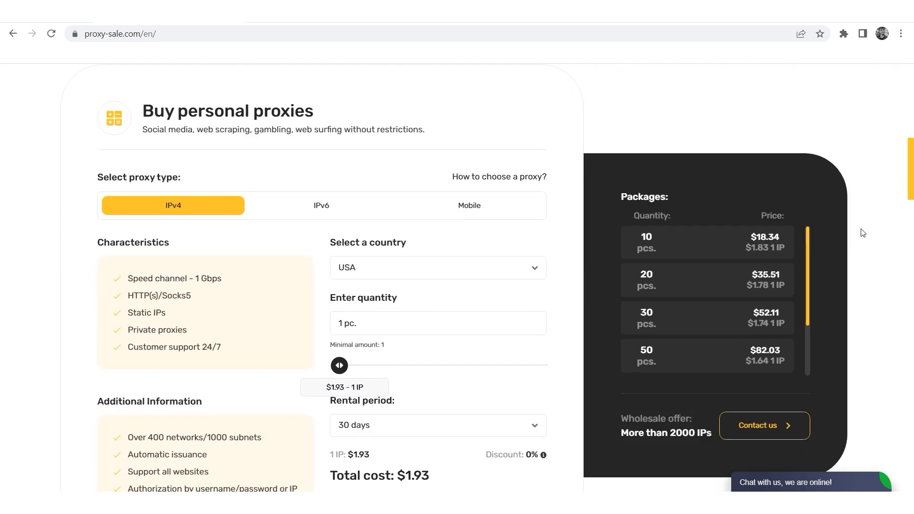
scroll("down", 3)
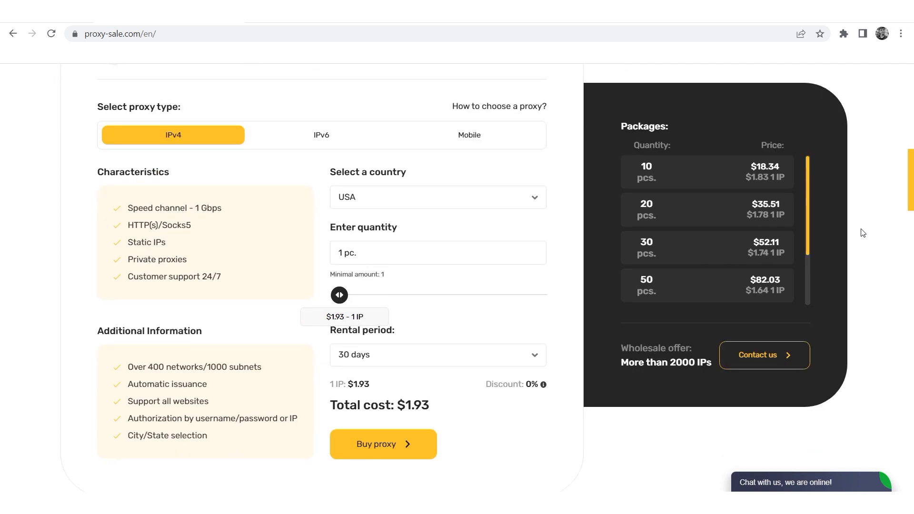
scroll("down", 3)
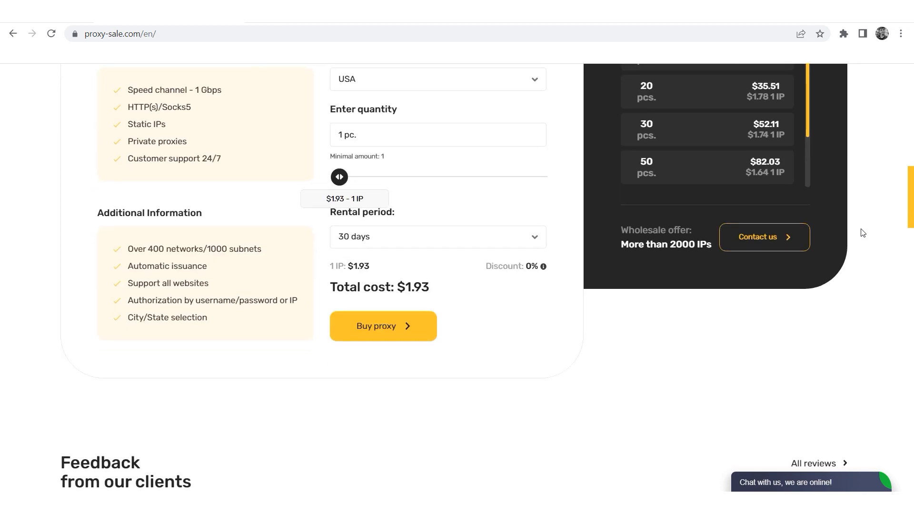
scroll("down", 3)
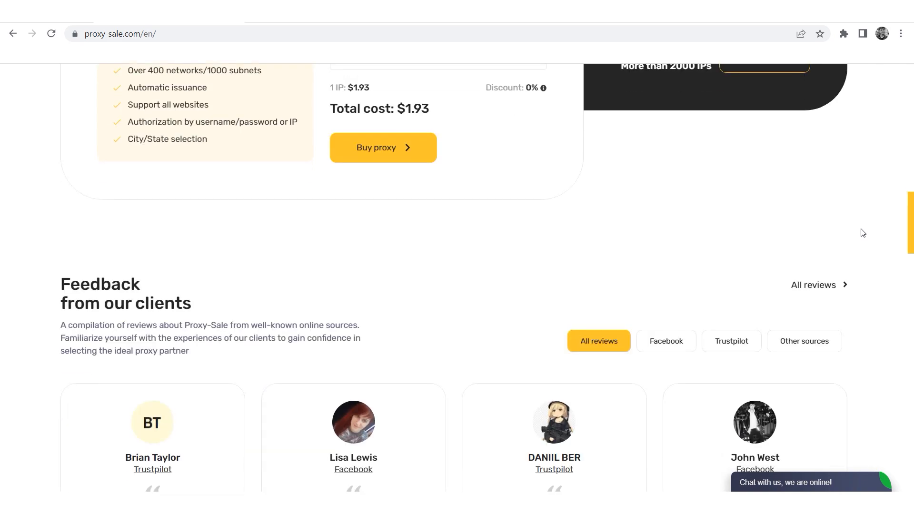